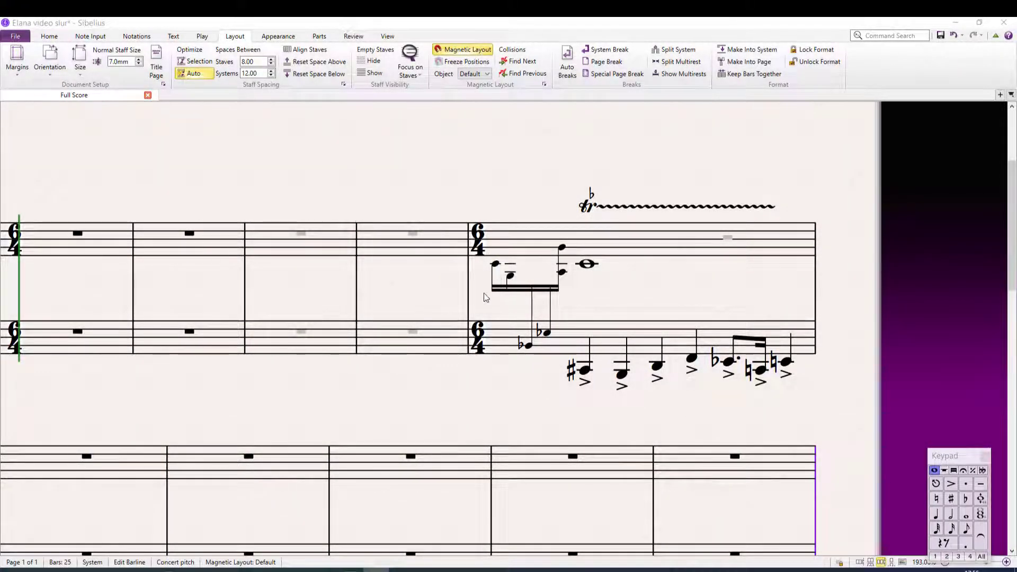
mouse_move(441, 300)
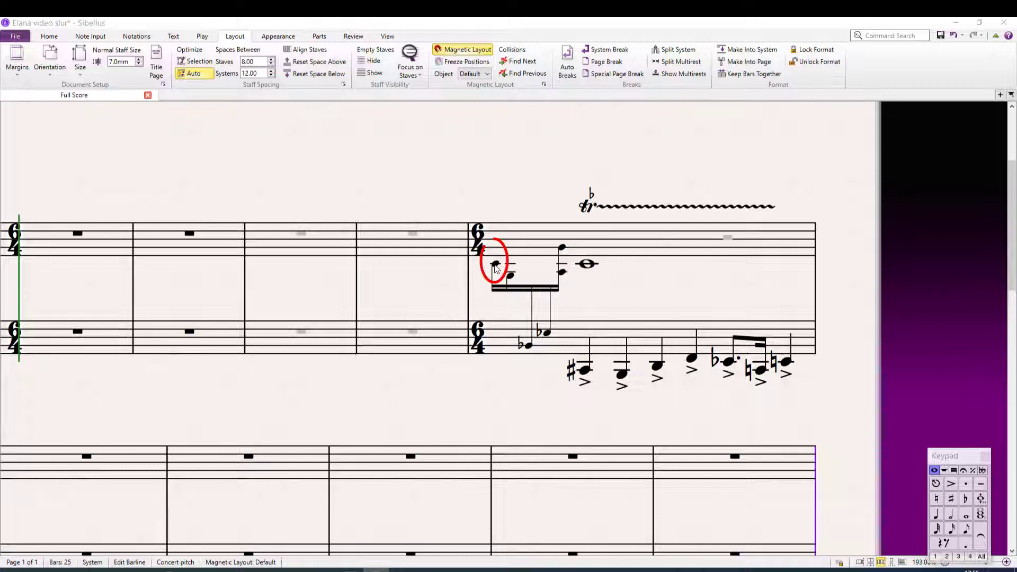
- Select the first appoggiatura note in the top staff
click(494, 264)
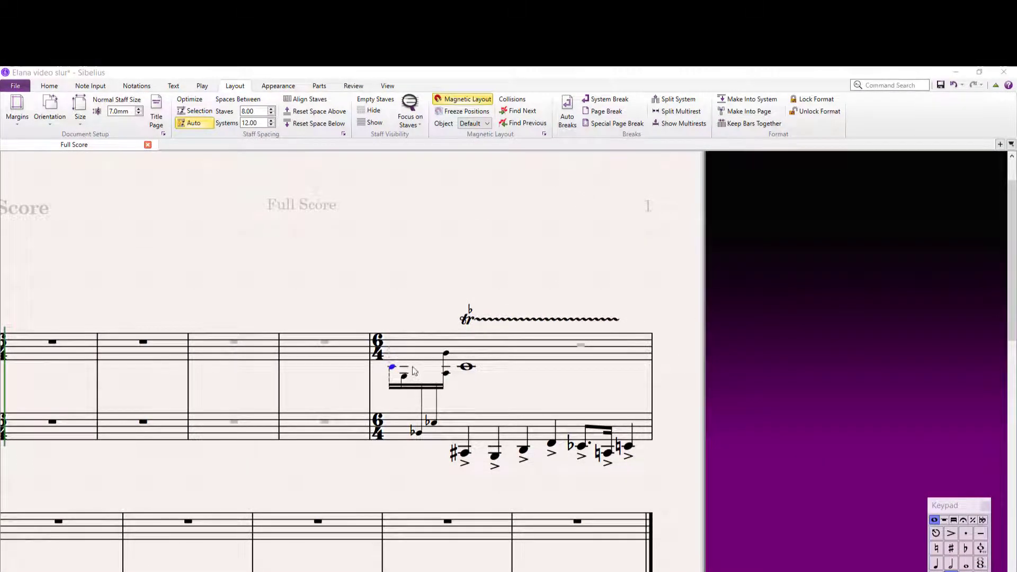
- Add a slur from that note and drag its end down into the lower staff
key(s)
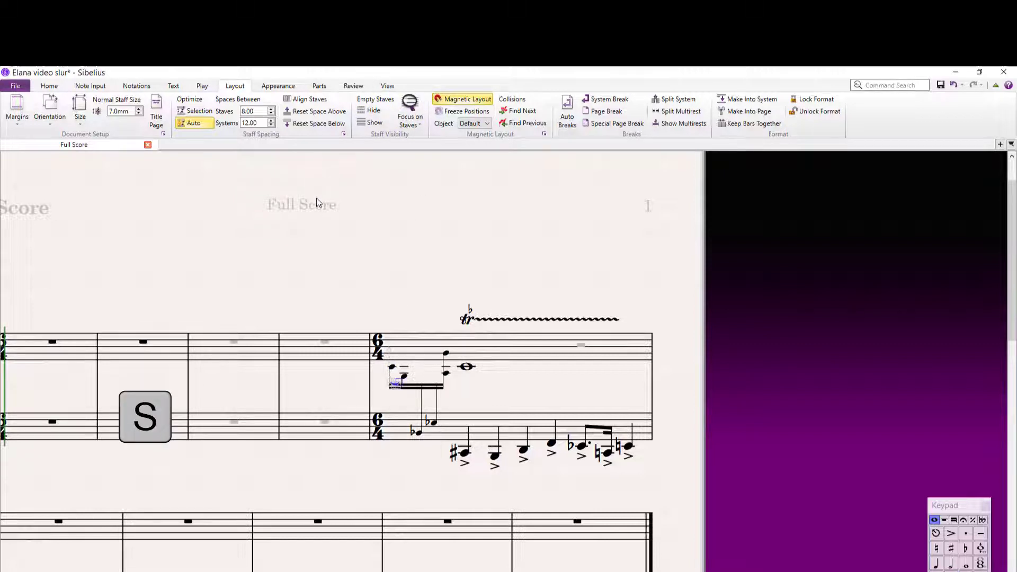
key(space)
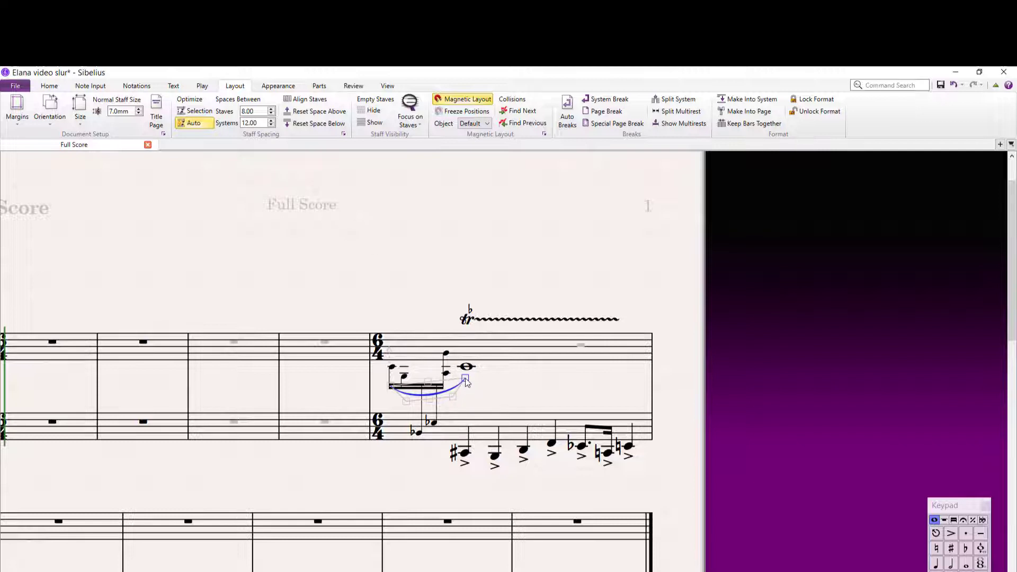
drag(466, 381, 452, 412)
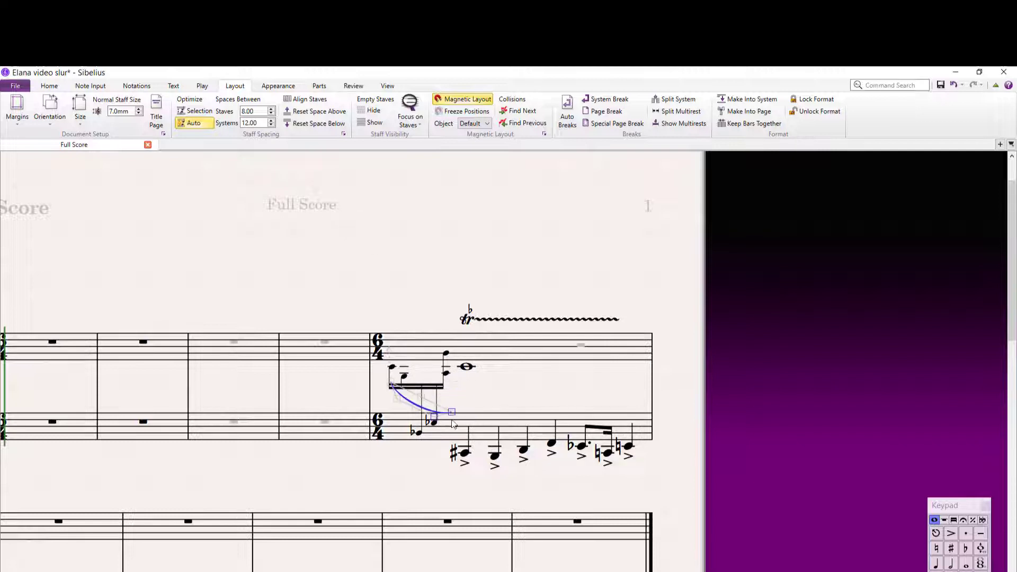
drag(451, 412, 444, 454)
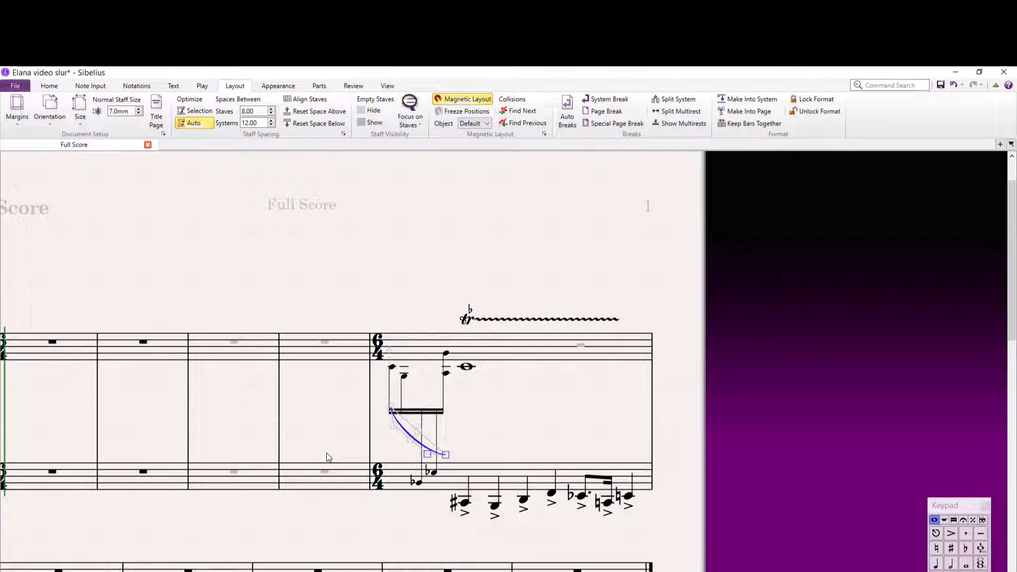
- Undo both downward drags of the slur's end
key(ctrl+z)
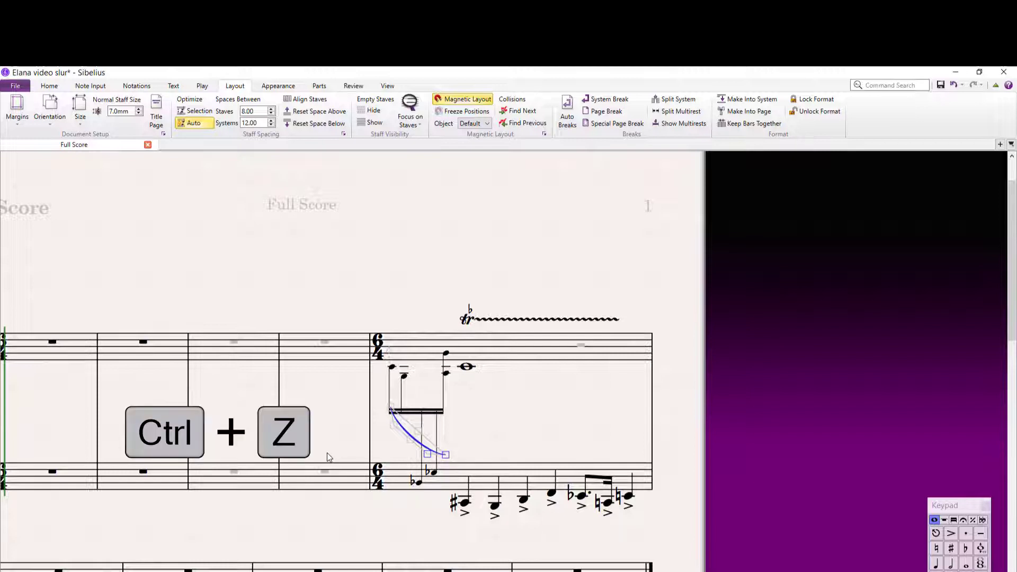
key(ctrl+z)
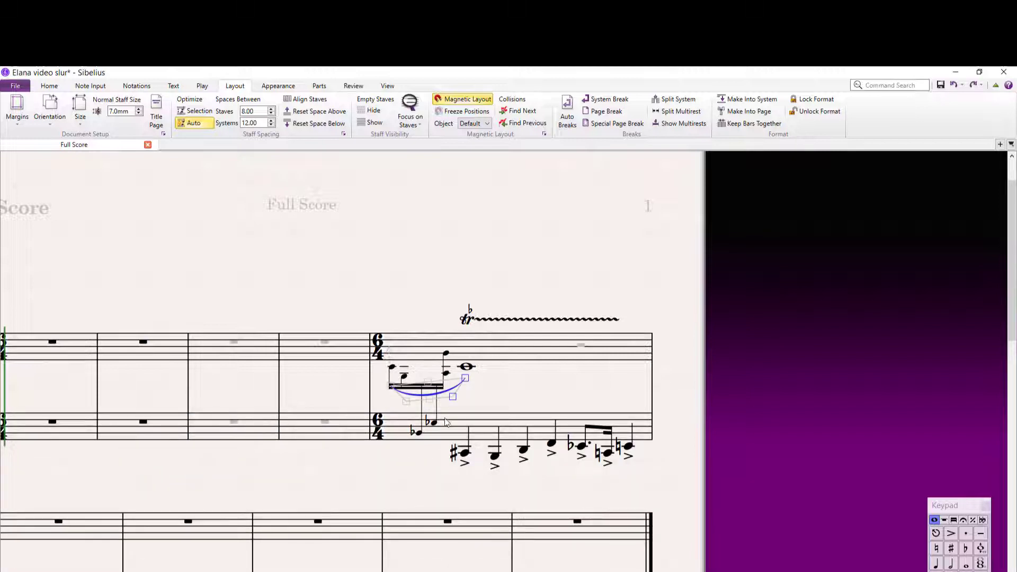
mouse_move(450, 398)
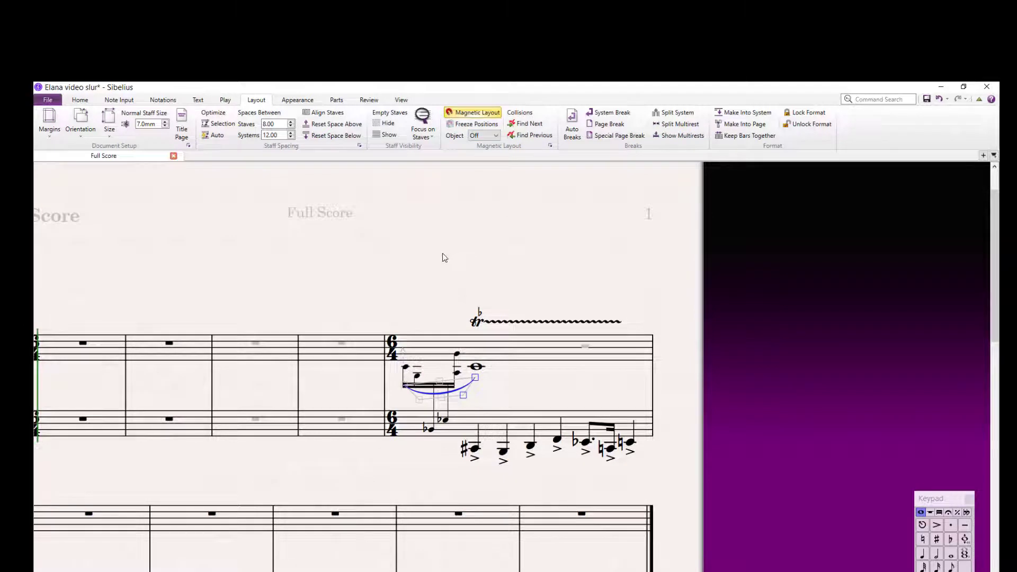
mouse_move(436, 259)
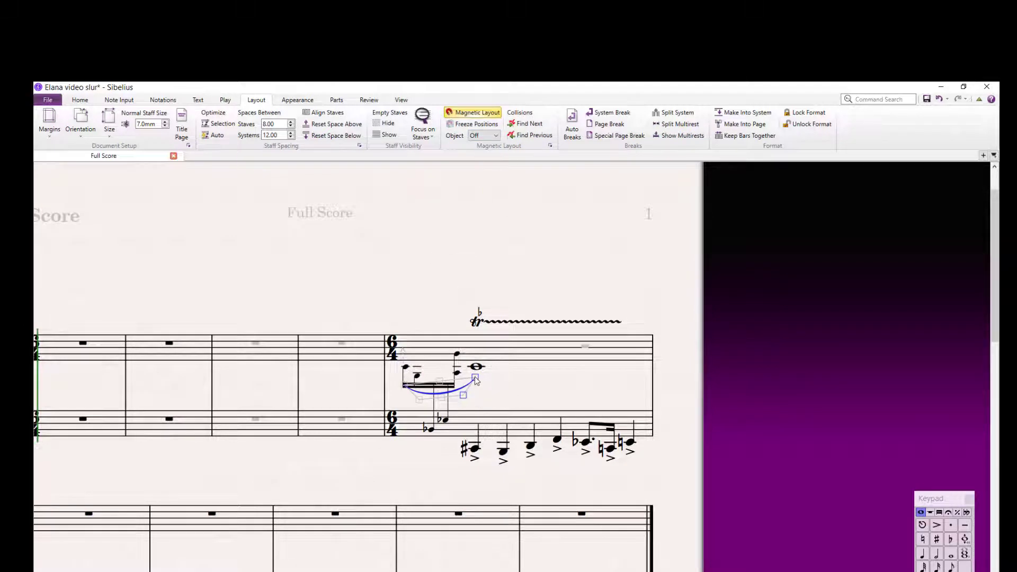
- Drag the slur end down to the first lower-staff quarter note, curving below the flats
drag(475, 379, 462, 433)
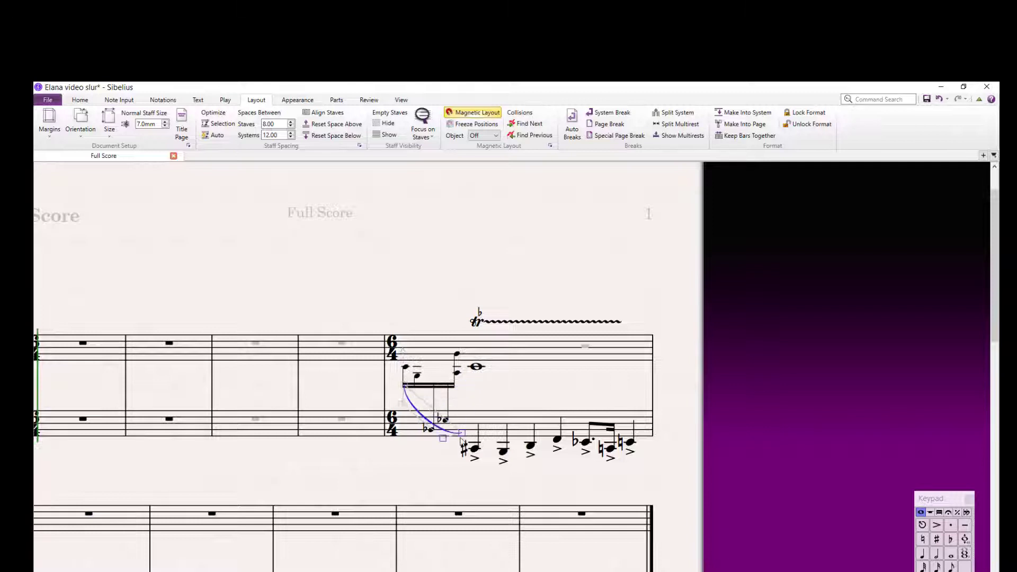
drag(466, 433, 440, 454)
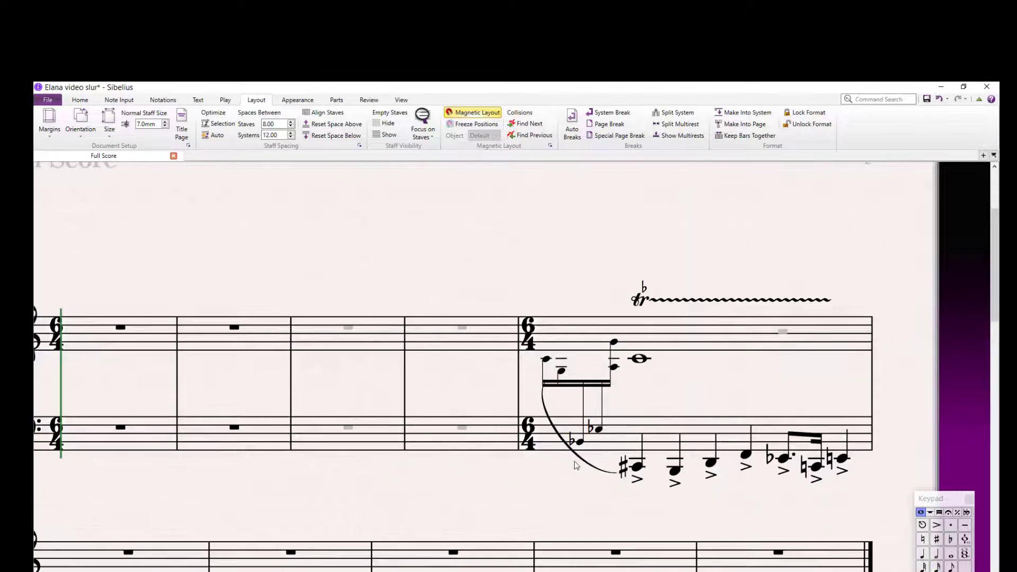
- Select the slur to check its shape, then deselect to view the result
click(580, 464)
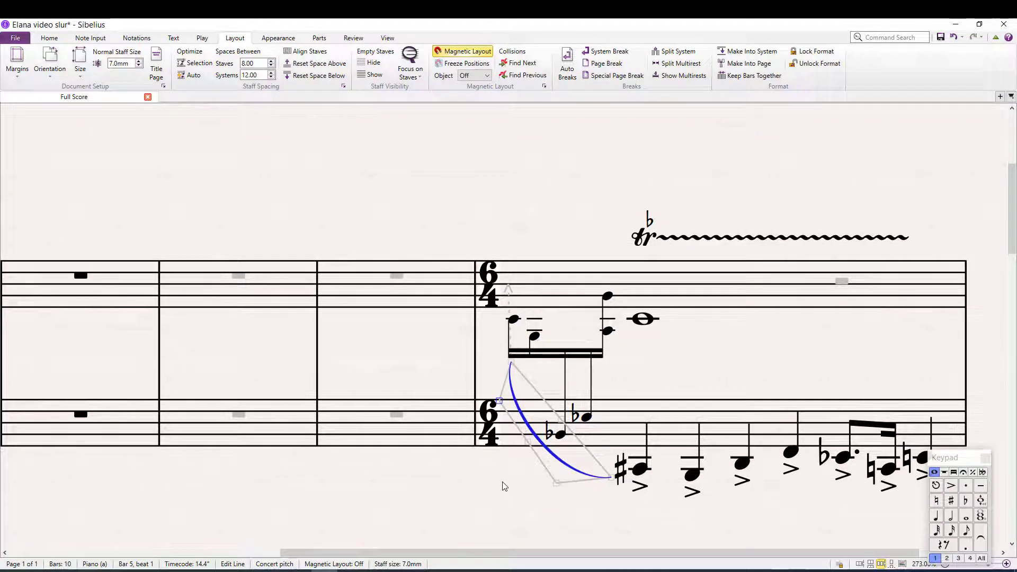
click(489, 488)
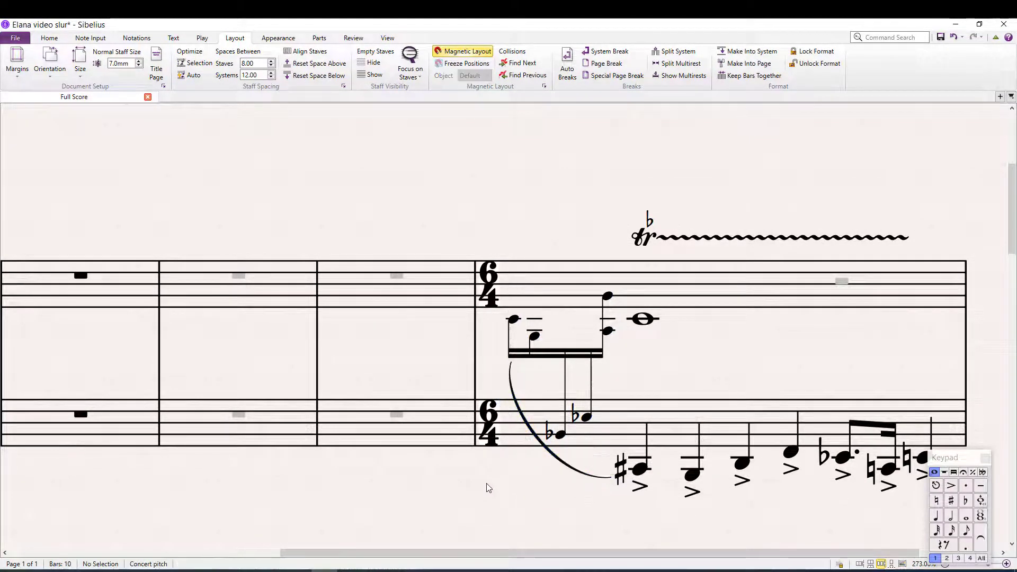